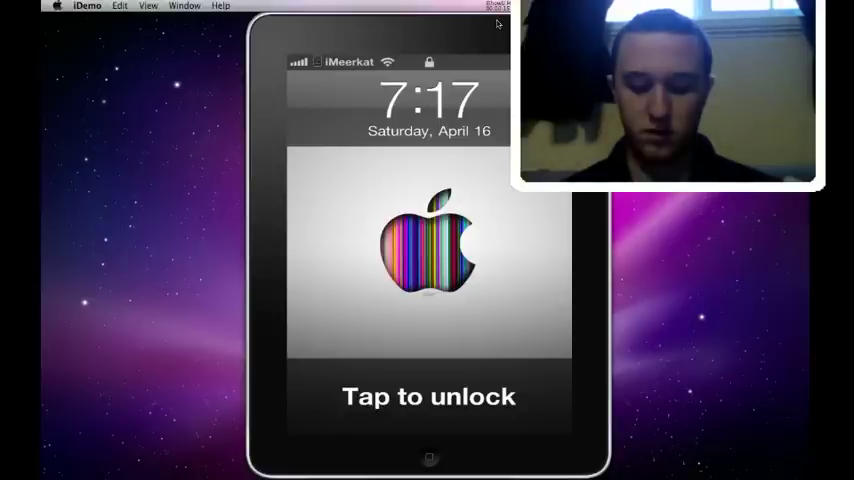
- Unlock the mirrored device and search Cydia for 'Mywi' to list the MyWi packages
{"action": "left_click", "coordinate": [428, 396]}
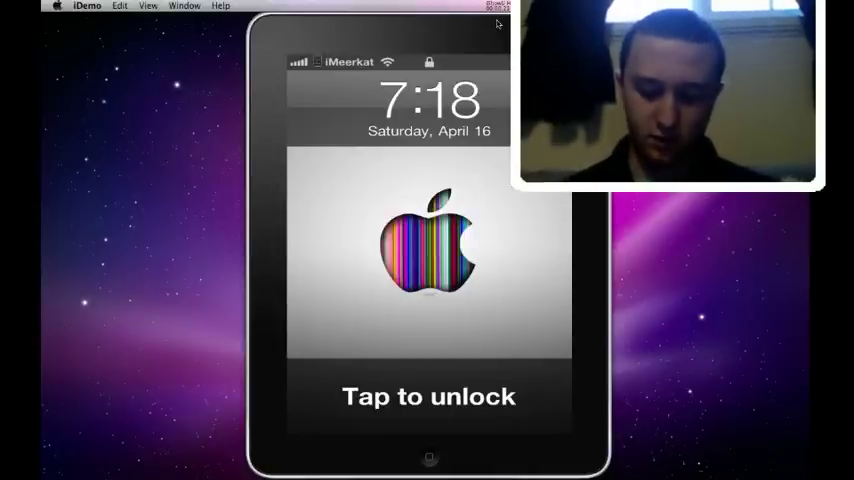
{"action": "left_click", "coordinate": [428, 396]}
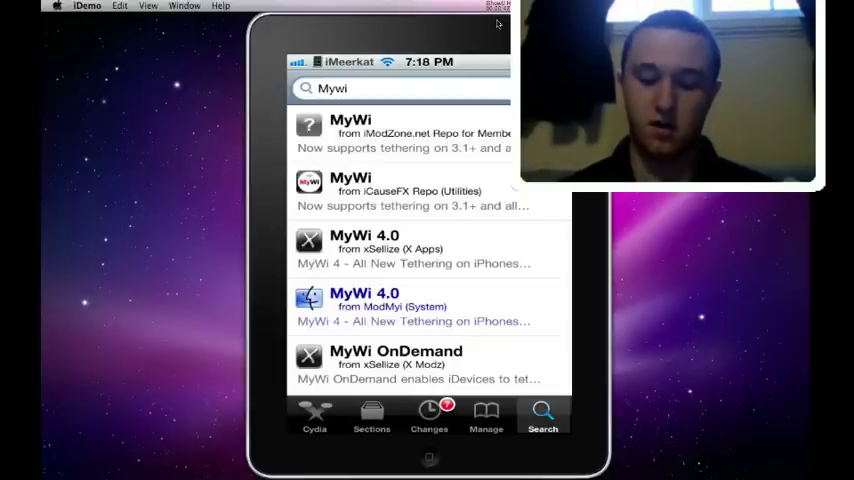
{"action": "left_click", "coordinate": [486, 416]}
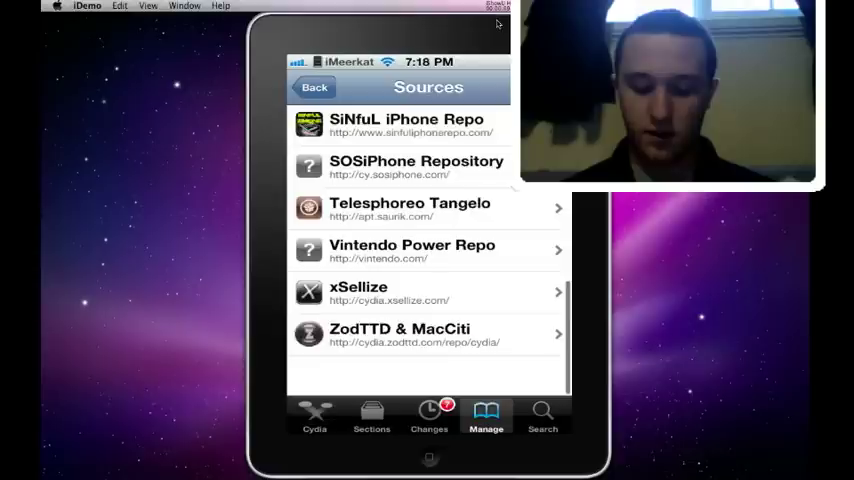
{"action": "scroll", "scroll_direction": "up", "scroll_amount": 3}
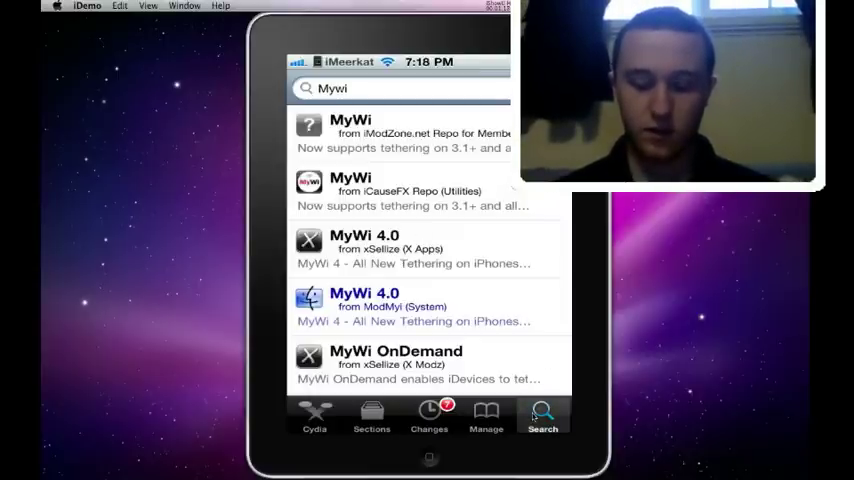
- Scroll to MyWi 4 Cracked from the SiNfuL iPhone Repo, then return to the home screen
{"action": "scroll", "scroll_direction": "down", "scroll_amount": 3}
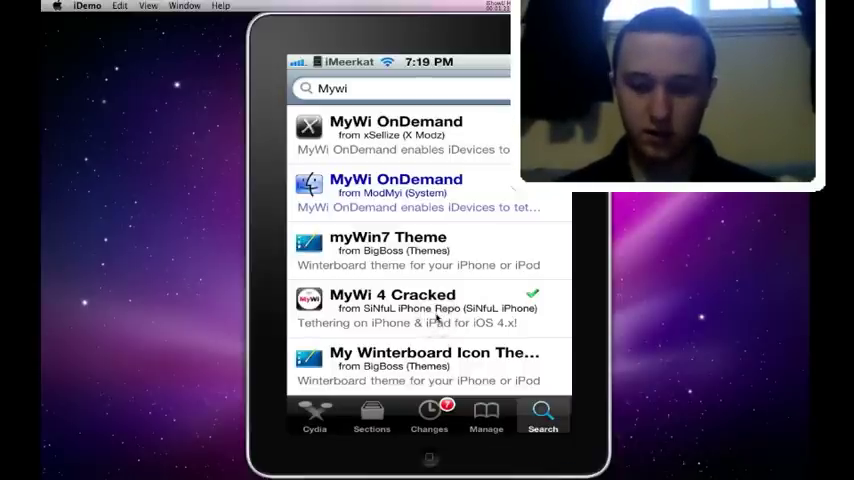
{"action": "left_click", "coordinate": [420, 304]}
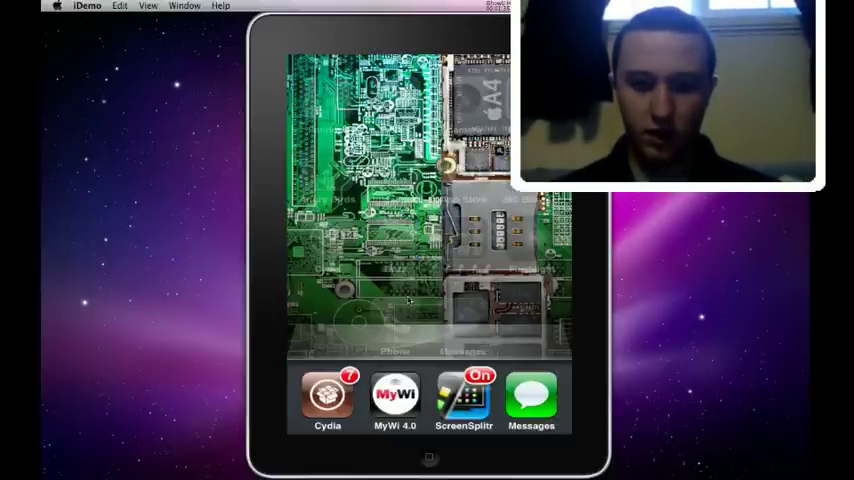
{"action": "left_click", "coordinate": [396, 396]}
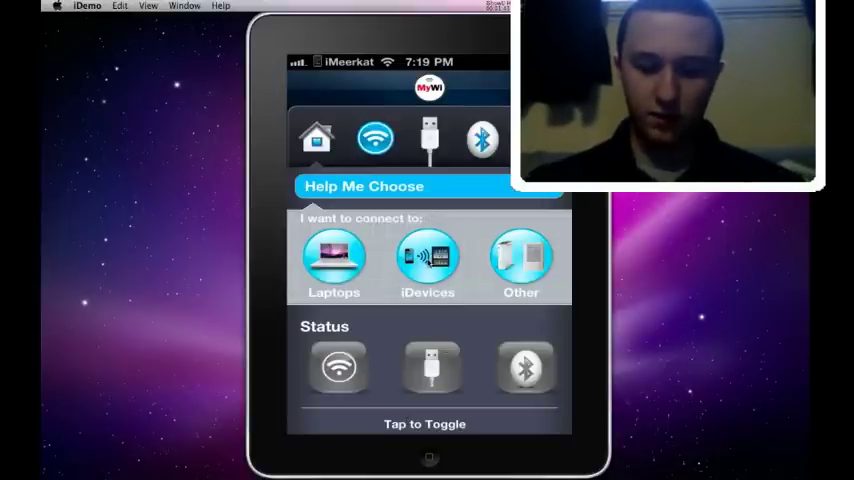
{"action": "left_click", "coordinate": [428, 262]}
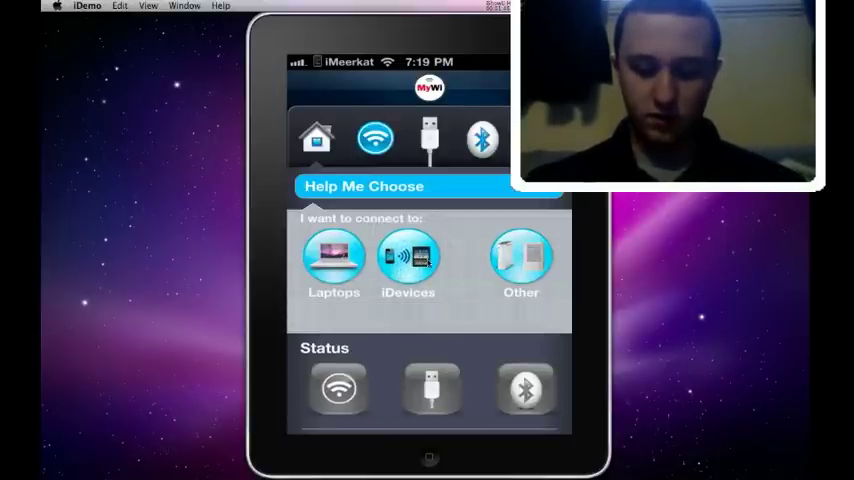
{"action": "left_click", "coordinate": [408, 264]}
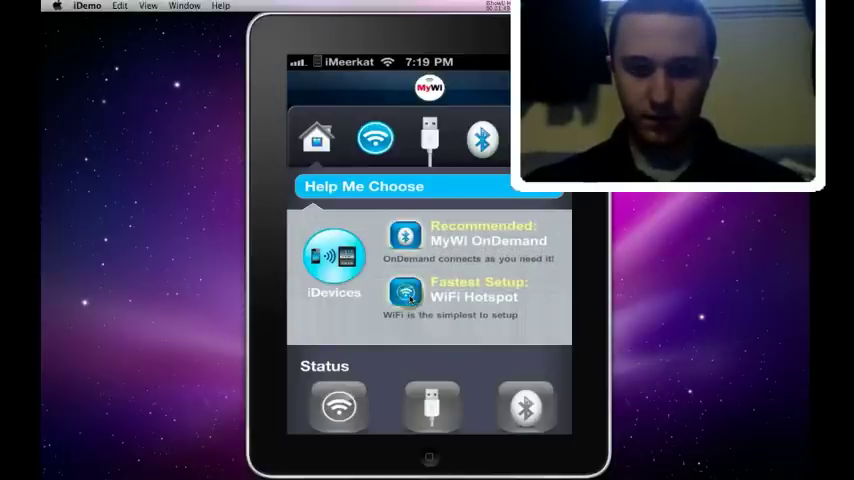
{"action": "left_click", "coordinate": [450, 290]}
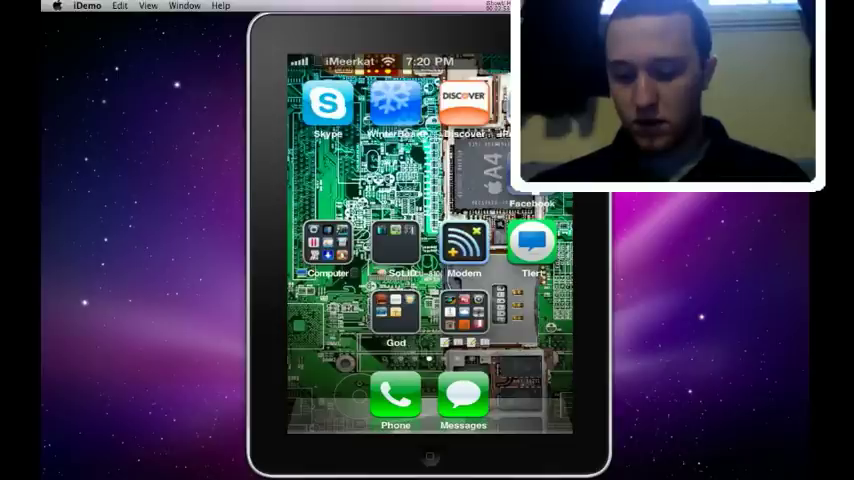
{"action": "scroll", "scroll_direction": "left", "scroll_amount": 3}
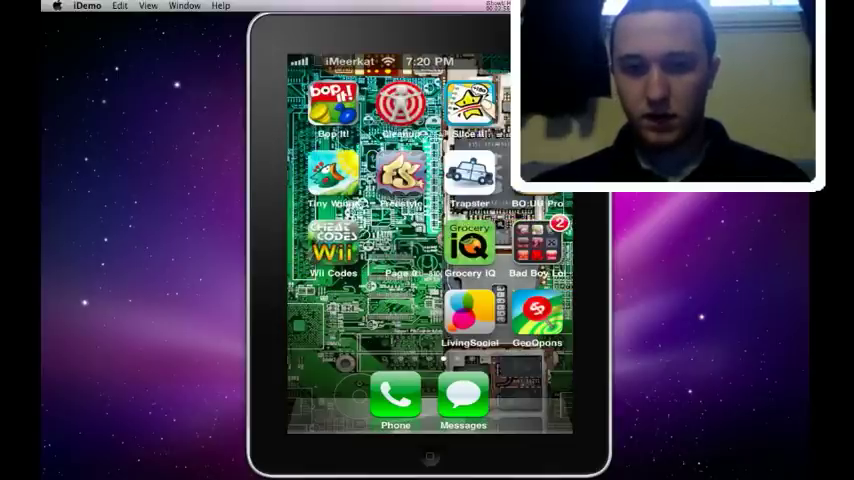